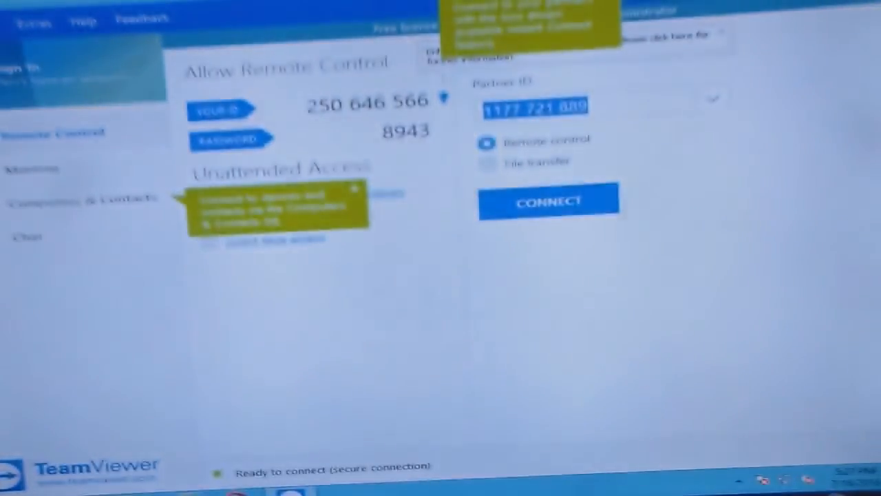
Connect to the partner Android tablet in Remote control mode
click(548, 201)
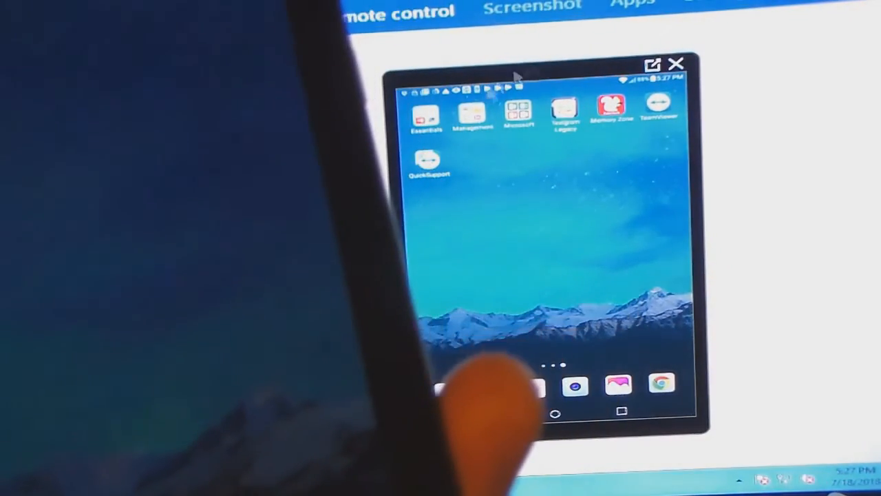
View the tablet's Microsoft apps folder, then return to its main home screen
click(518, 112)
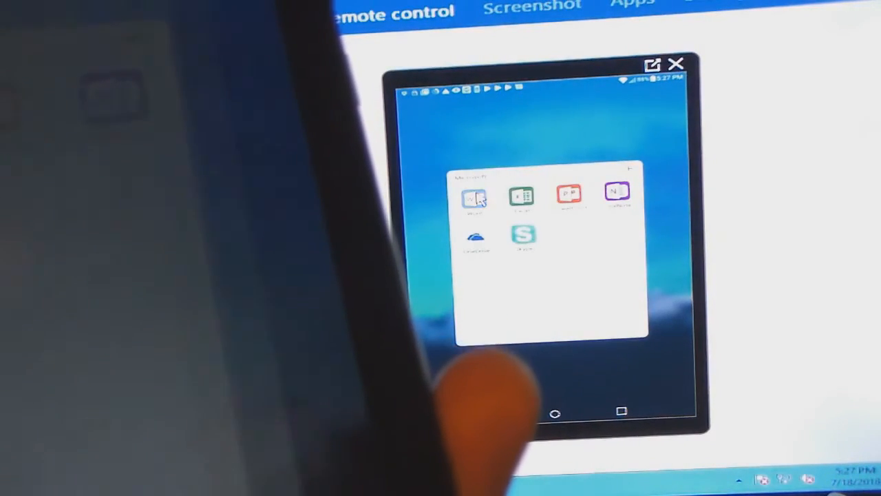
click(473, 198)
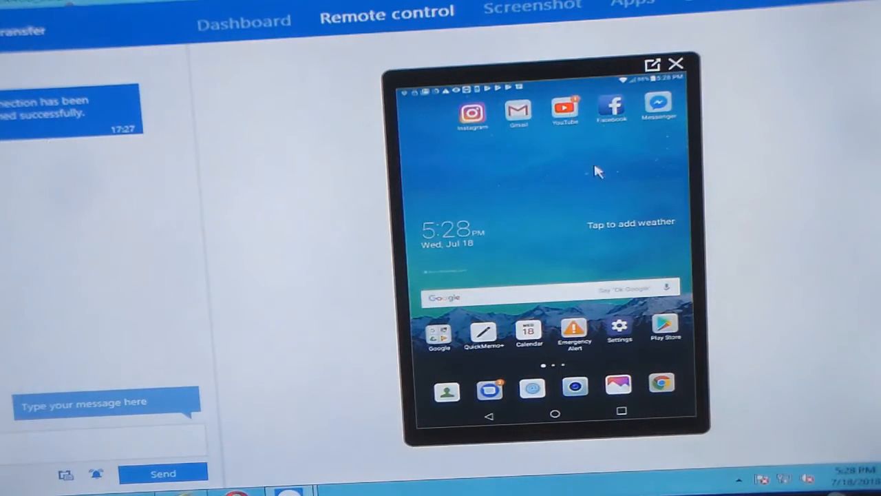
mouse_move(571, 113)
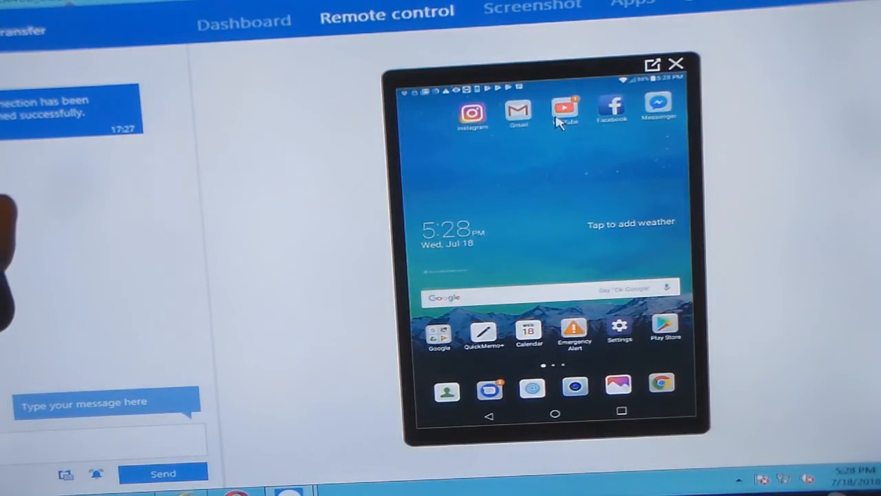
Launch YouTube on the tablet, browse its feed, go home, and start another app
click(564, 107)
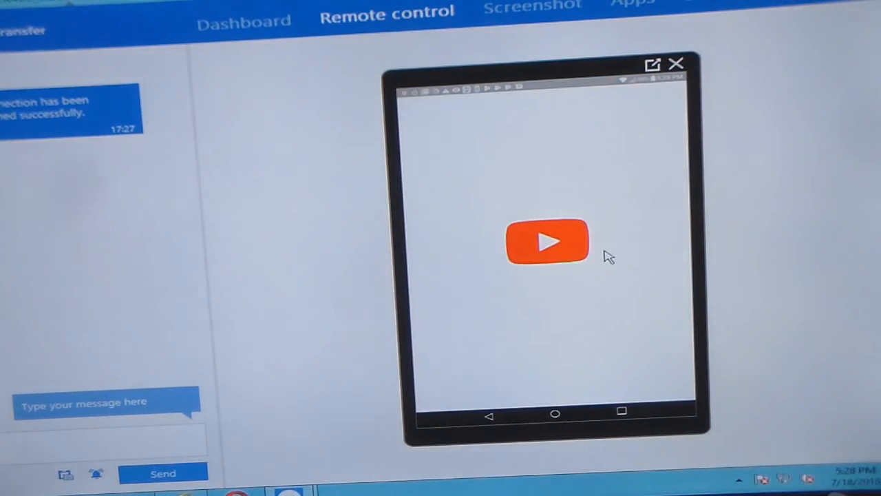
click(545, 241)
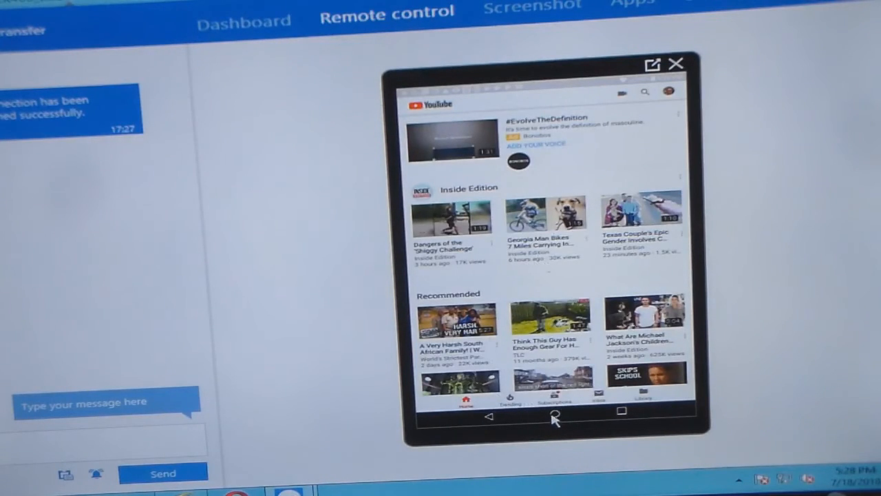
click(555, 410)
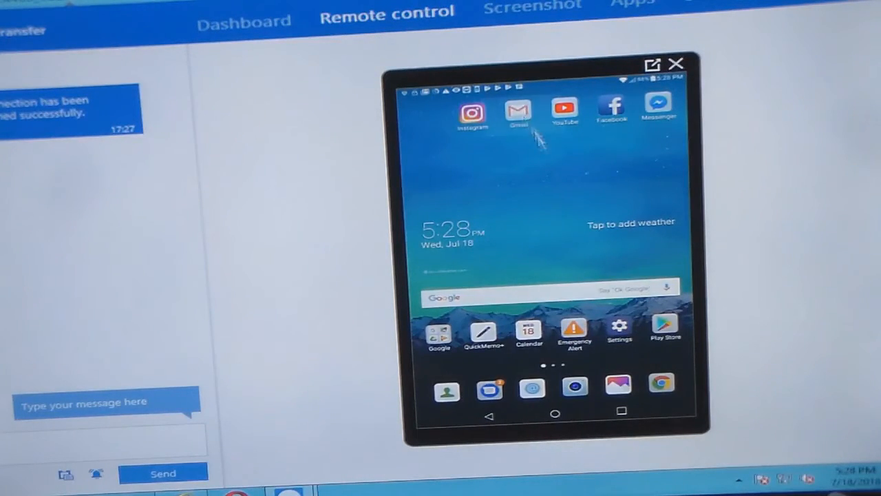
click(518, 109)
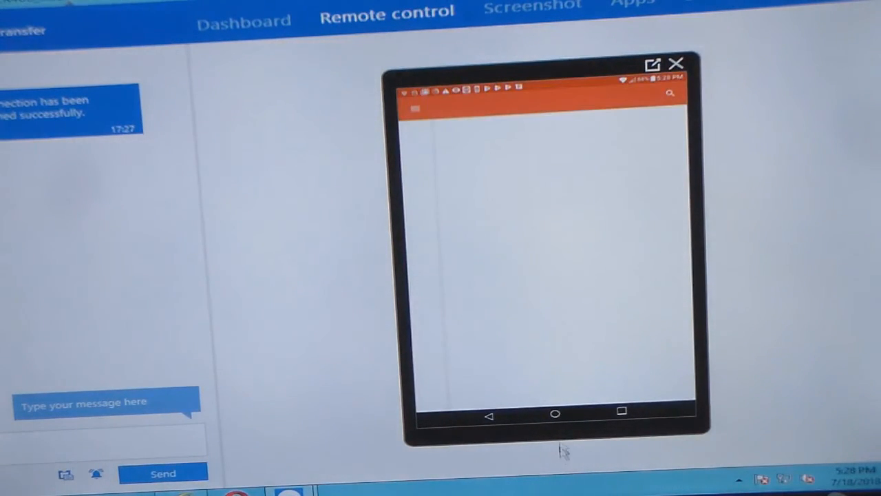